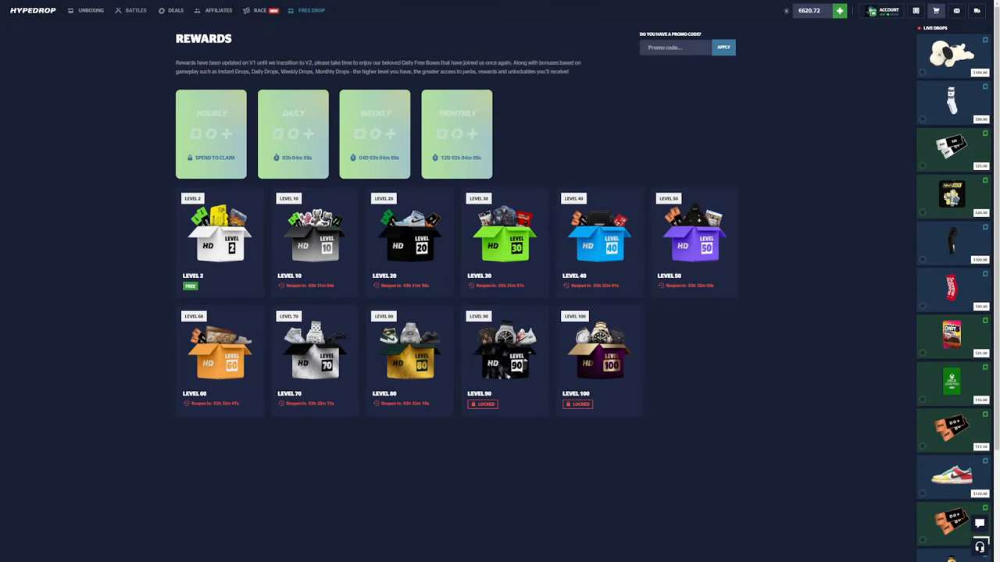
Open the BATTLES list from the top navigation bar.
{"action": "left_click", "coordinate": [136, 10]}
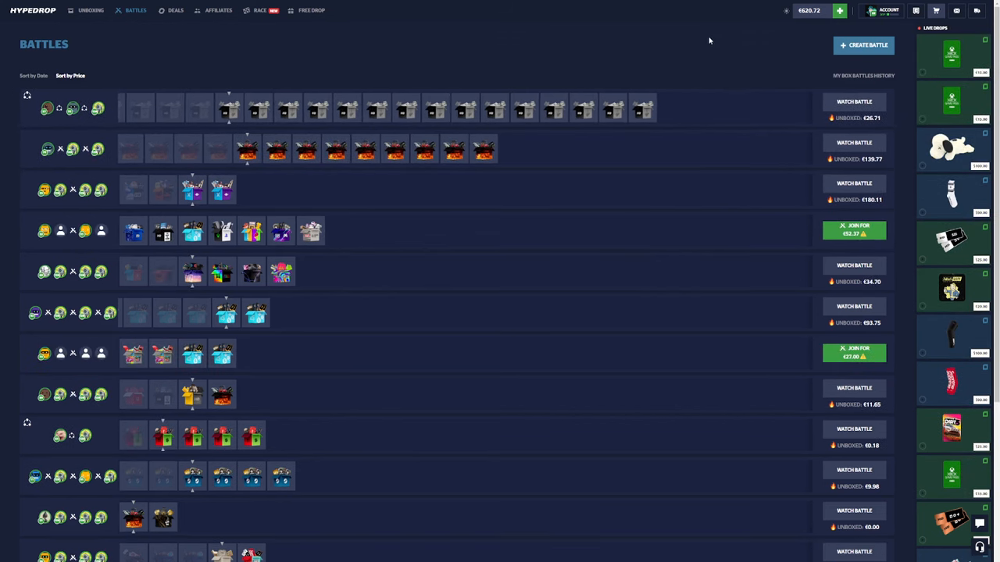
{"action": "left_click", "coordinate": [260, 10]}
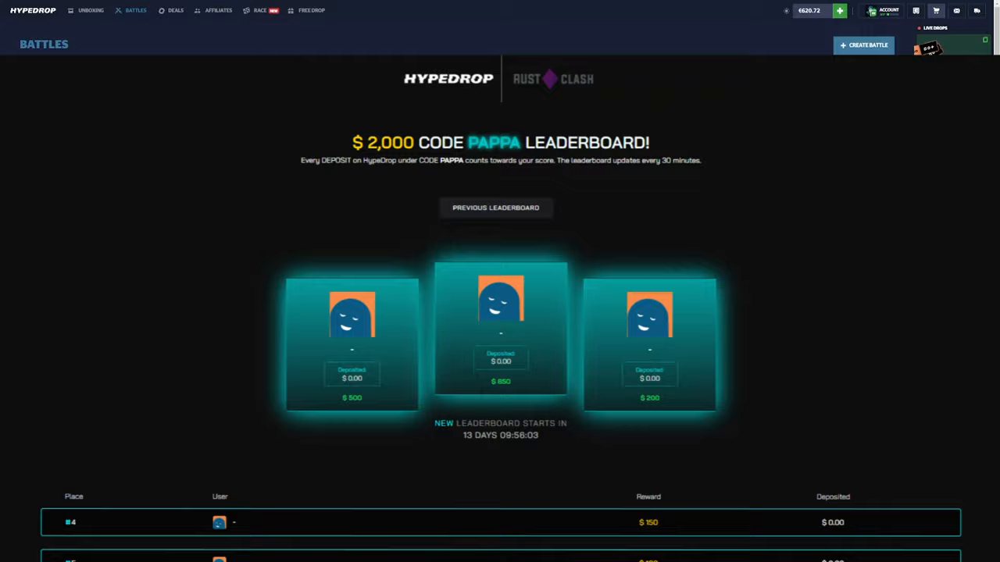
{"action": "scroll", "scroll_direction": "down", "scroll_amount": 3}
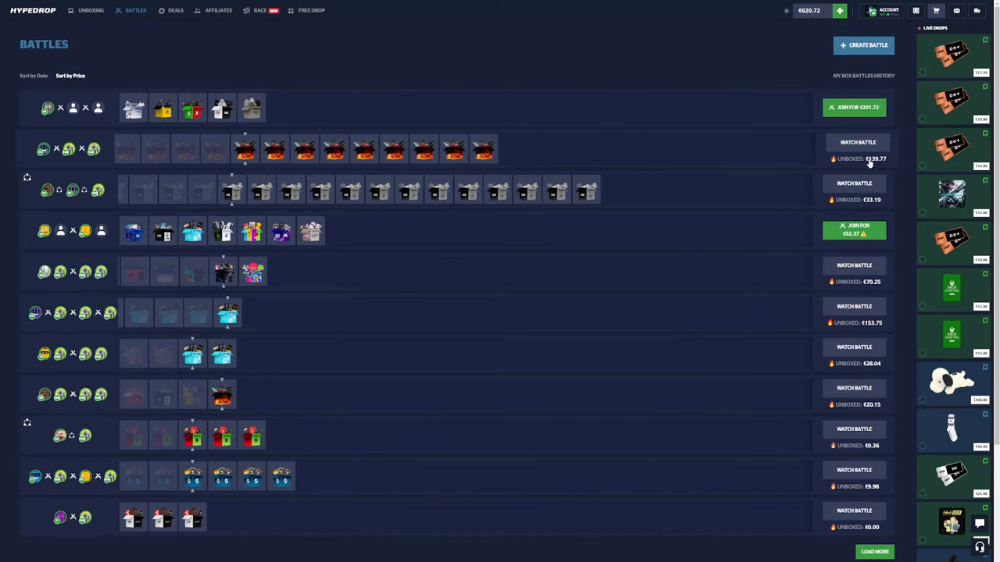
Create a battle with Garage Sale, Rustic, Harry Potter, Swoosh and Windy boxes (€174.65).
{"action": "left_click", "coordinate": [862, 44]}
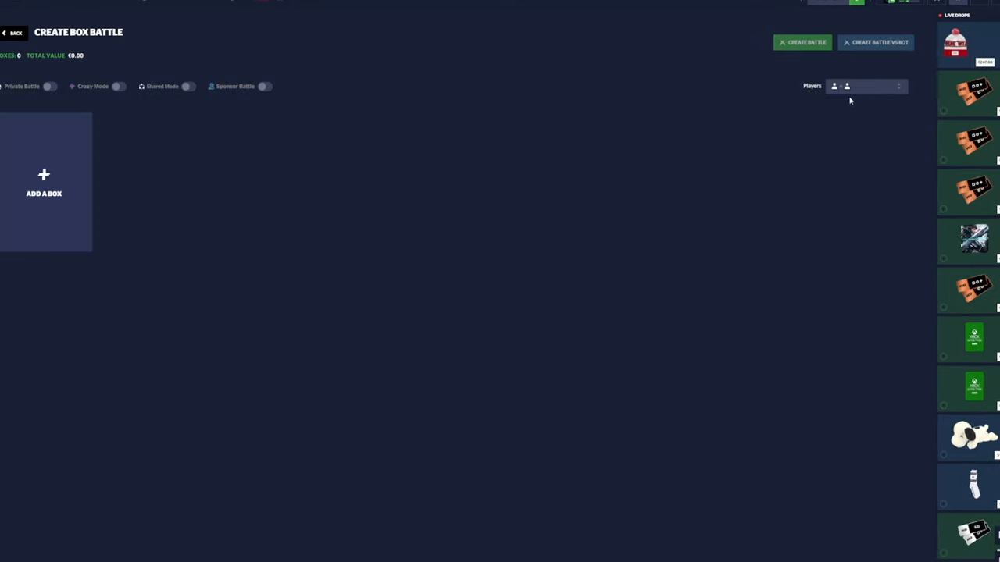
{"action": "left_click", "coordinate": [44, 183]}
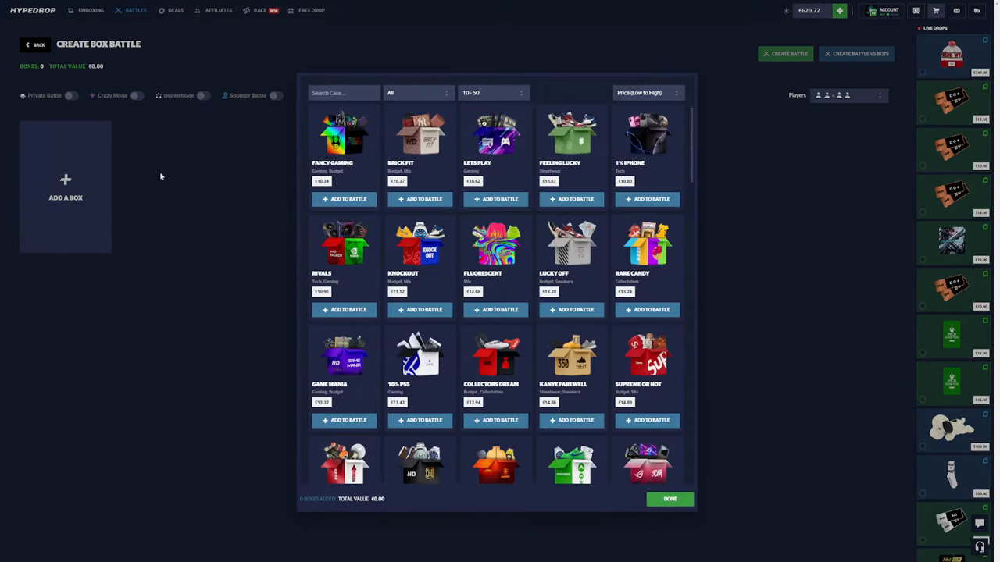
{"action": "scroll", "scroll_direction": "down", "scroll_amount": 3}
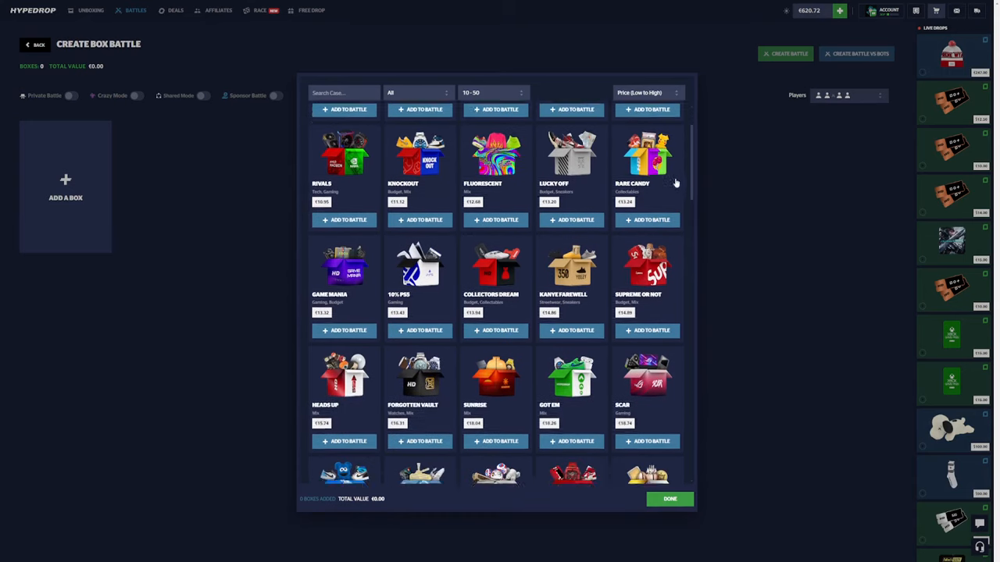
{"action": "scroll", "scroll_direction": "up", "scroll_amount": 3}
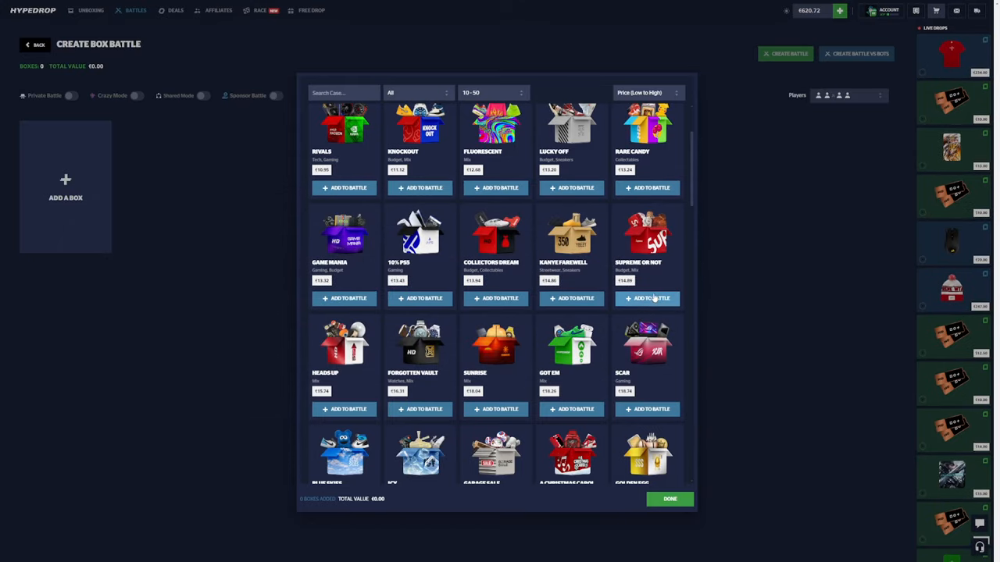
{"action": "left_click", "coordinate": [668, 498]}
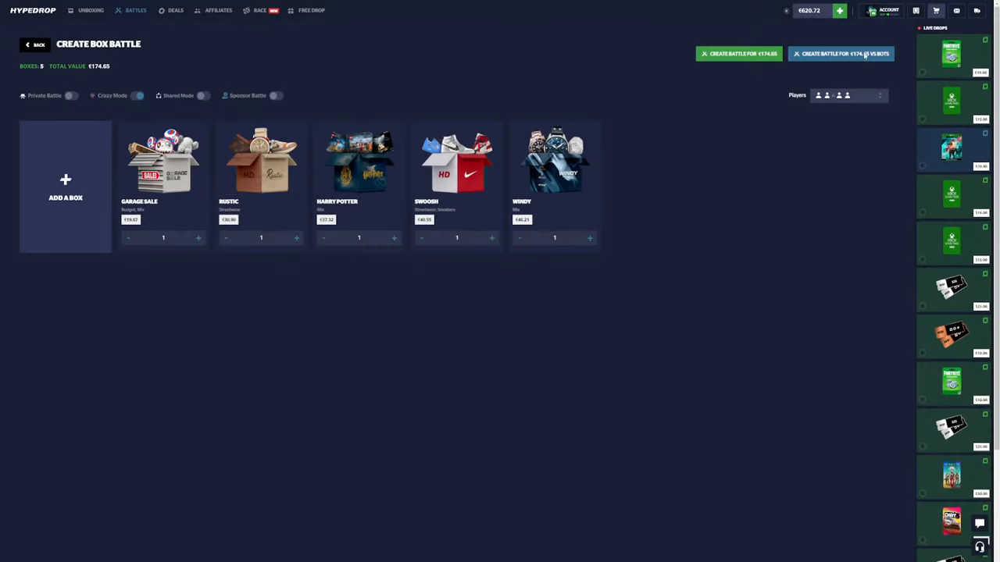
Launch the €174.65 battle against bots and watch it reach the fifth box.
{"action": "left_click", "coordinate": [841, 53]}
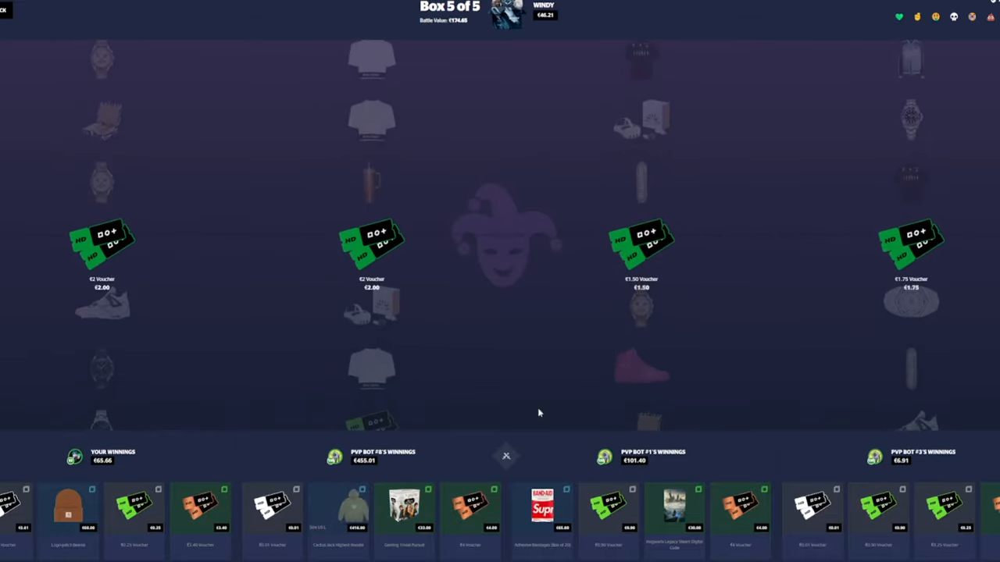
Revisit your ongoing battle, then launch a crazy-mode three-box €135.67 battle against bots.
{"action": "left_click", "coordinate": [505, 456]}
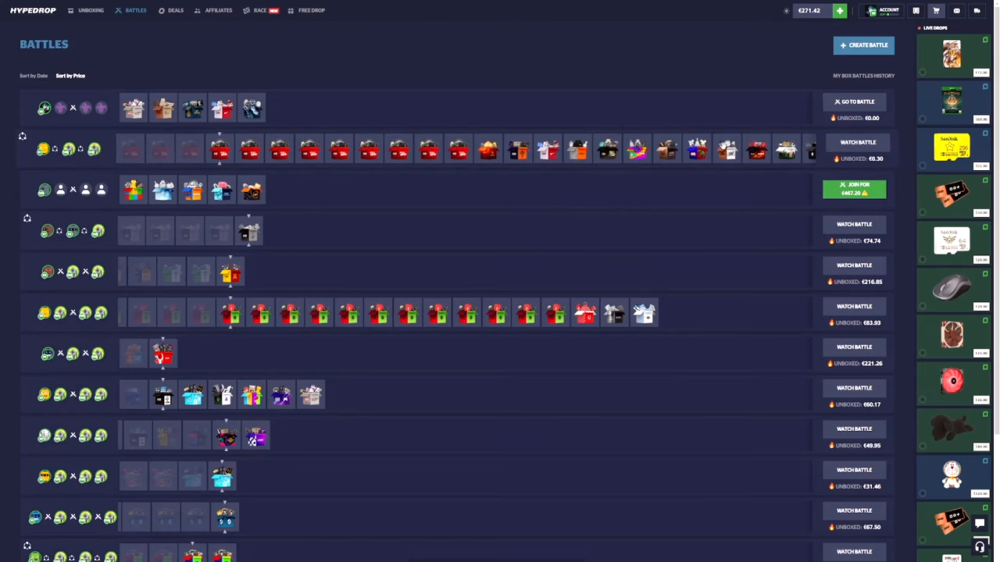
{"action": "left_click", "coordinate": [854, 188]}
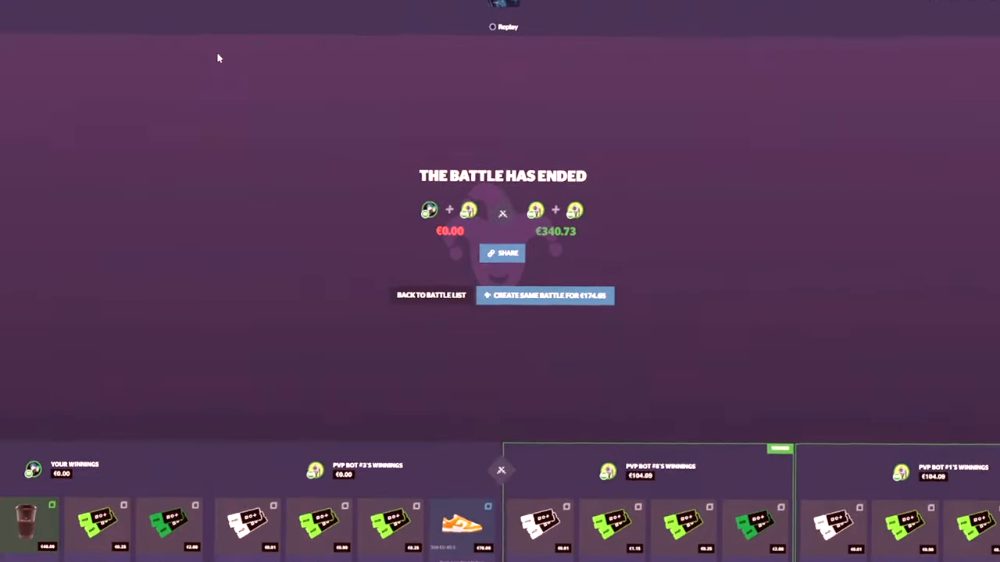
{"action": "left_click", "coordinate": [544, 295]}
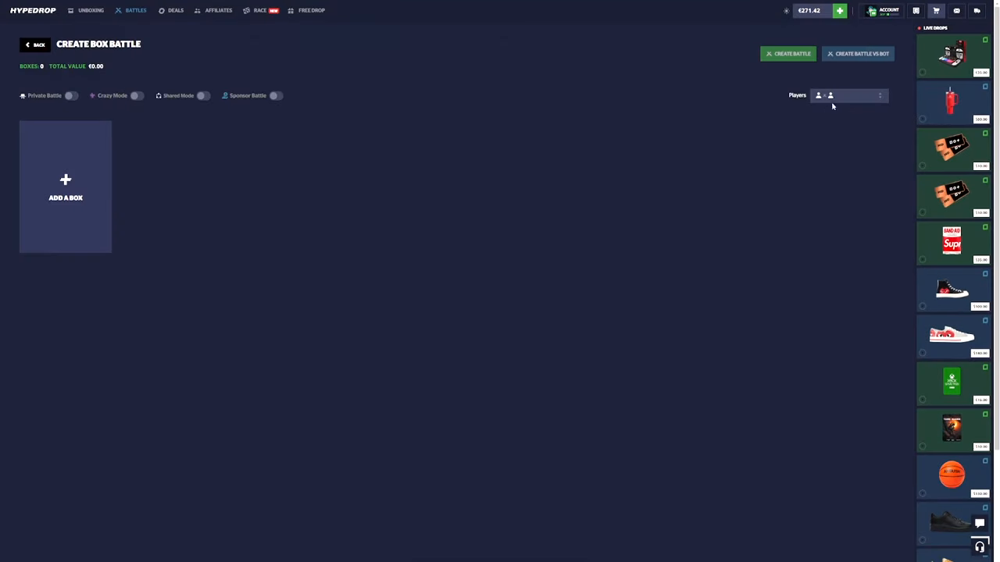
{"action": "left_click", "coordinate": [136, 95]}
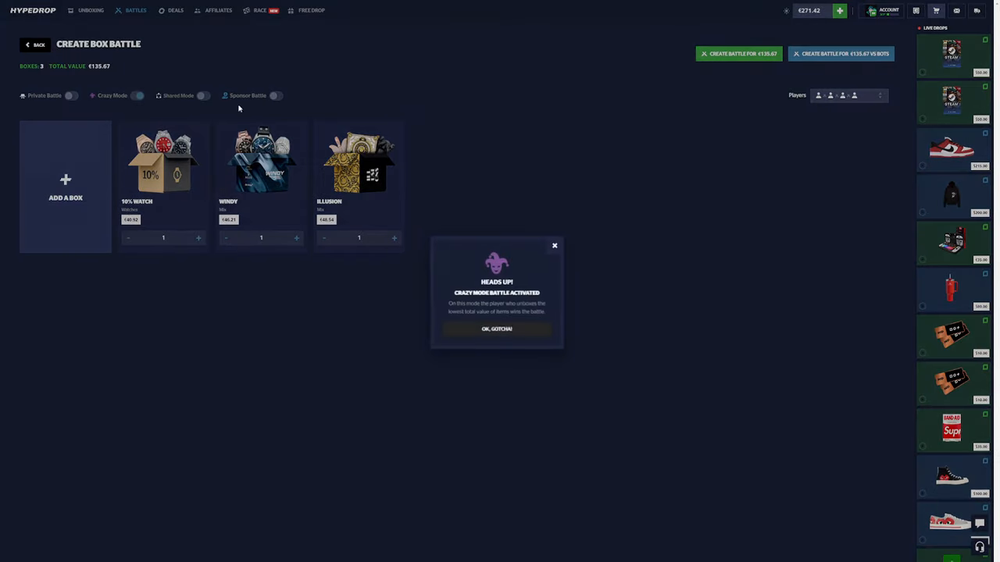
{"action": "left_click", "coordinate": [496, 329]}
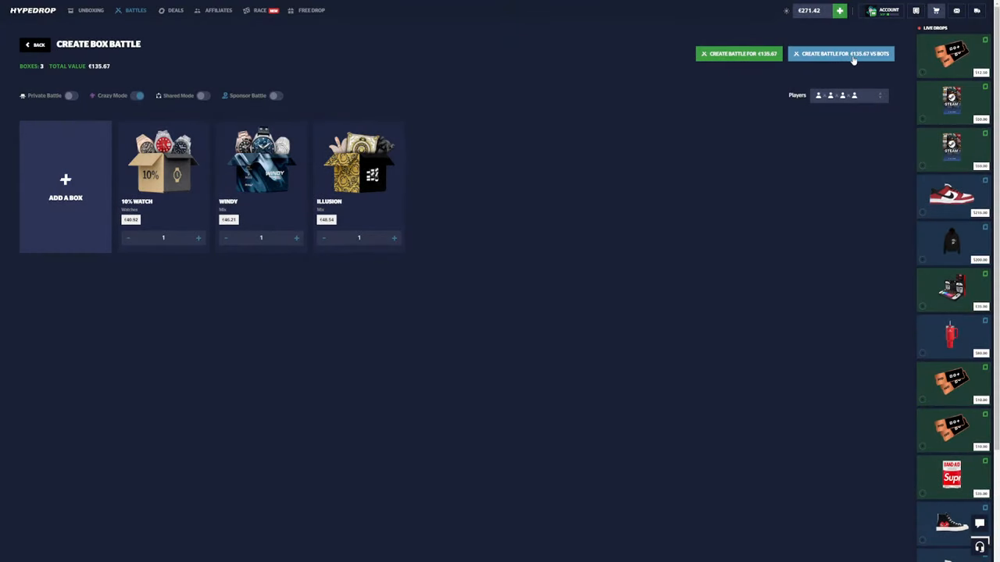
{"action": "left_click", "coordinate": [840, 53]}
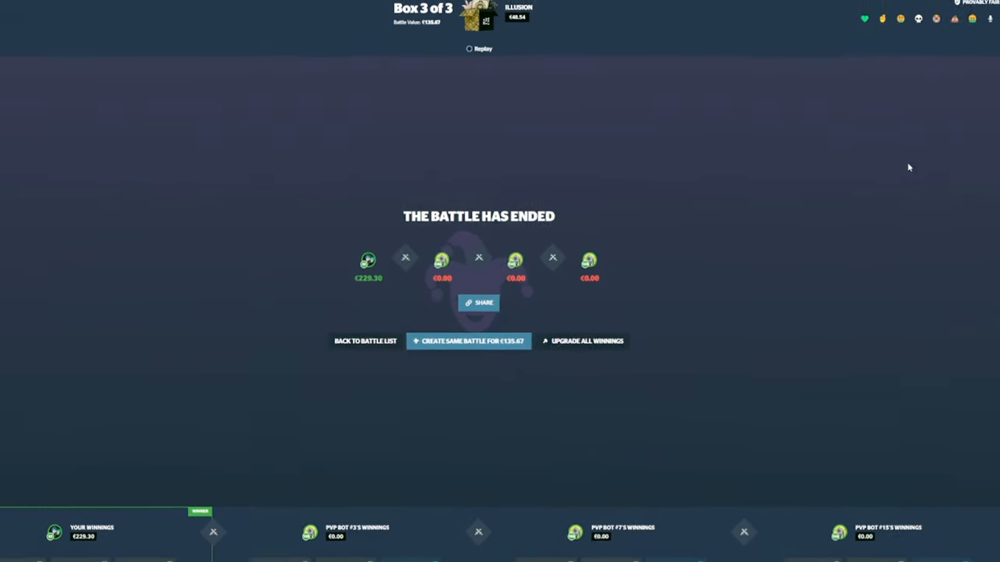
Move on from the finished three-box battle's results screen.
{"action": "left_click", "coordinate": [365, 340]}
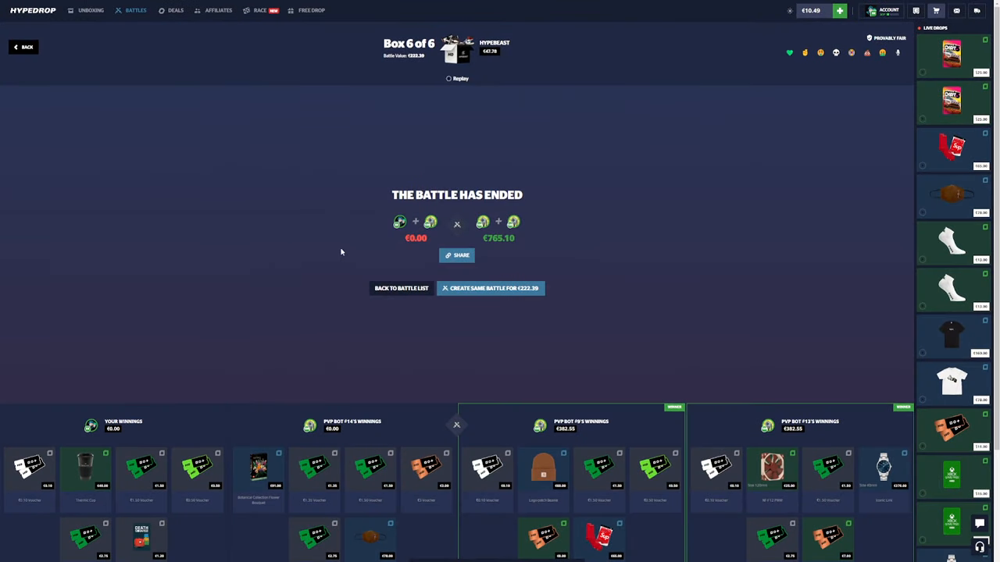
{"action": "mouse_move", "coordinate": [237, 258]}
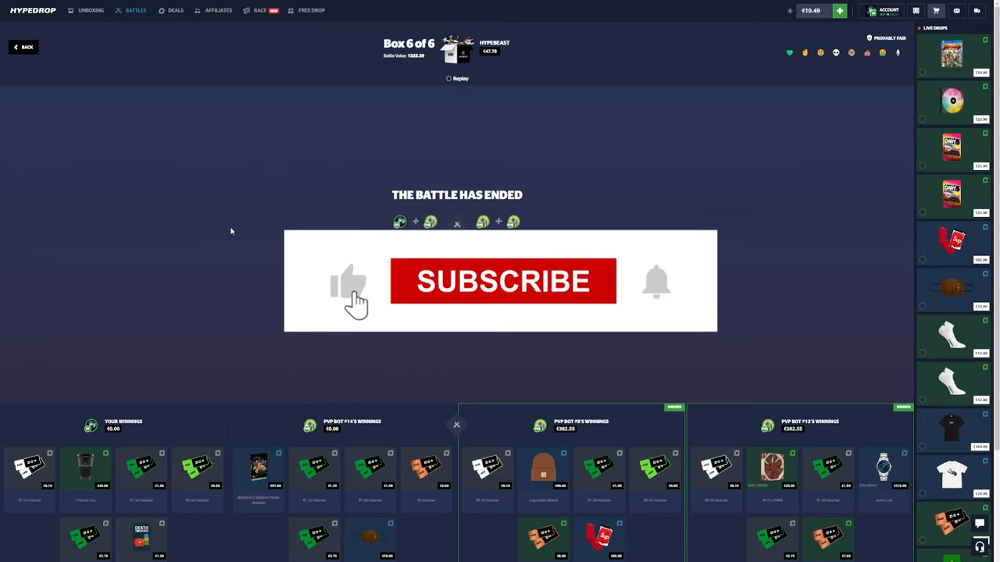
{"action": "left_click", "coordinate": [502, 281]}
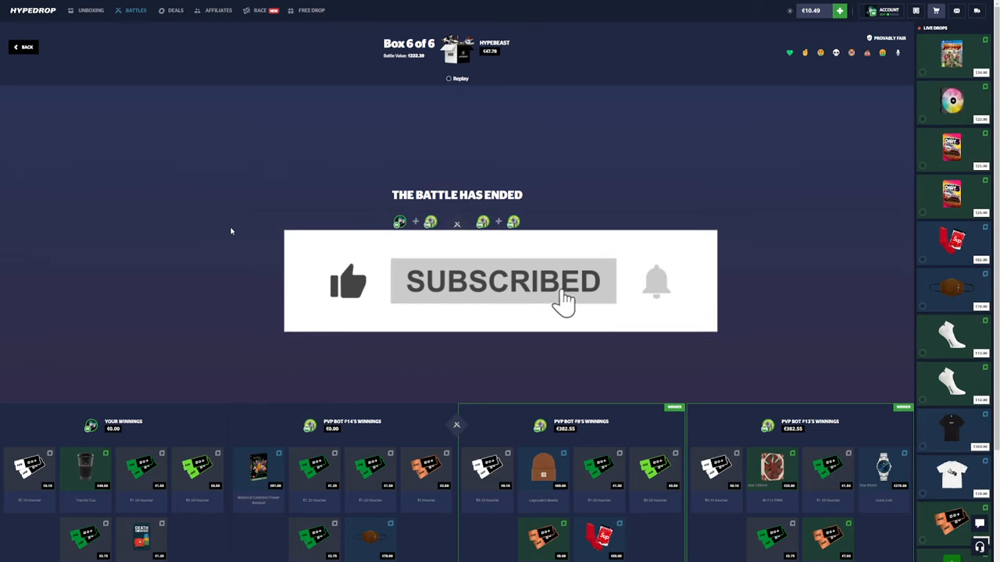